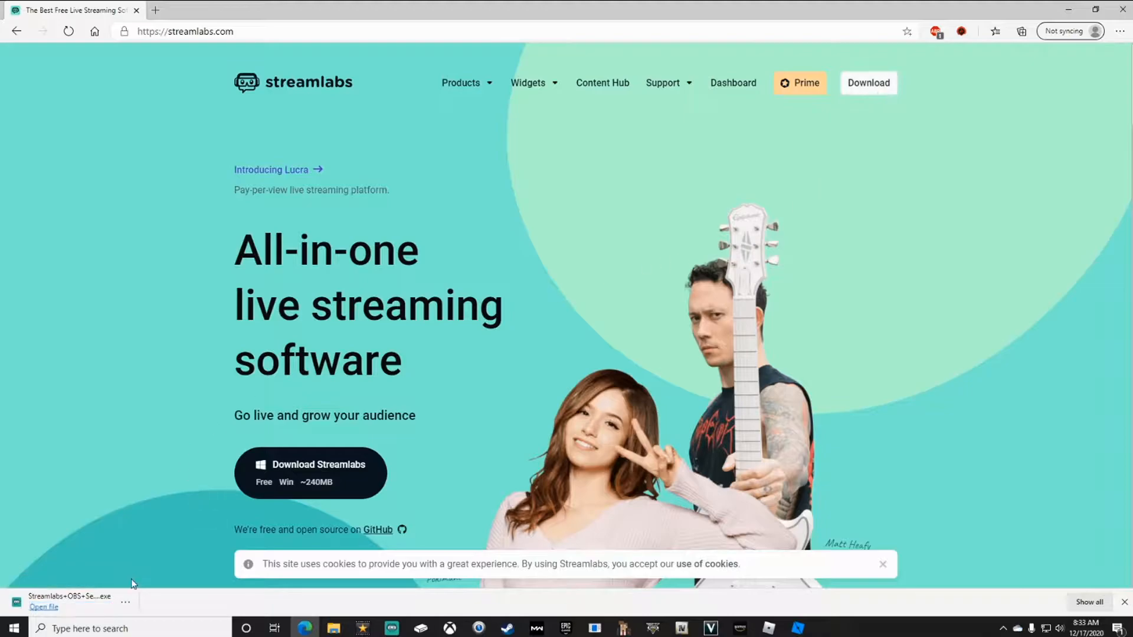
mouse_move(142, 250)
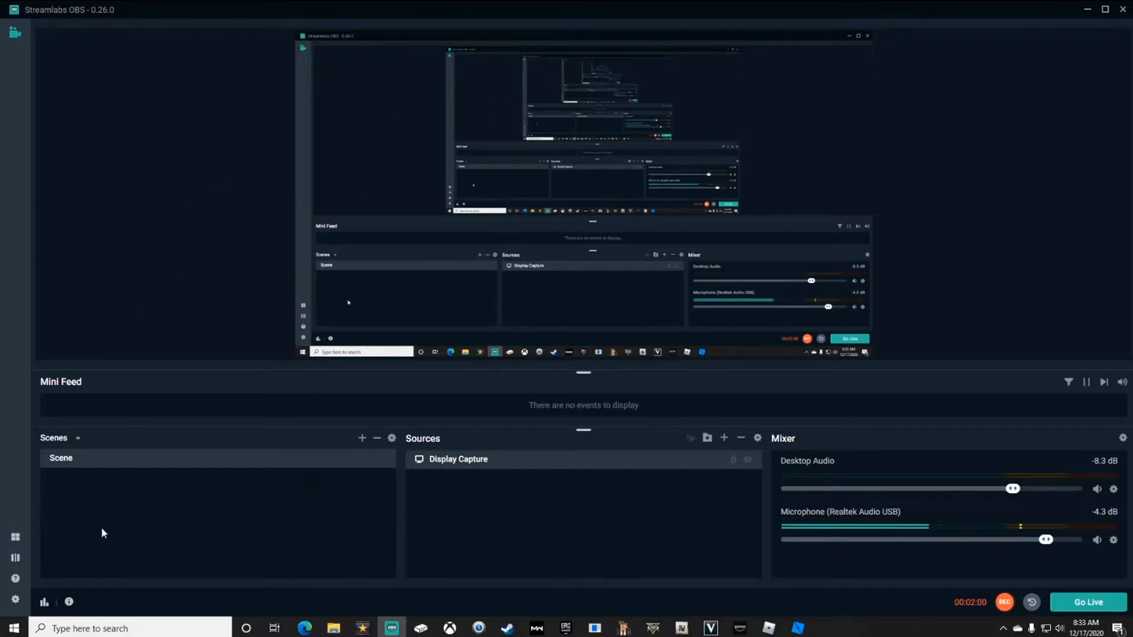
mouse_move(15, 601)
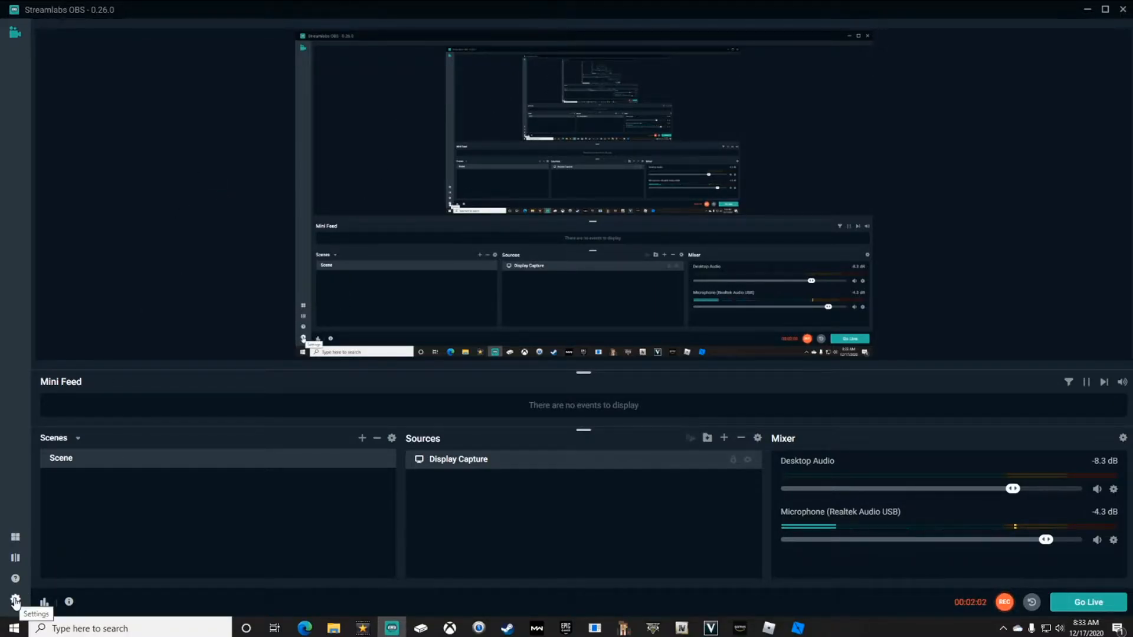
Bring up the Connect screen for signing in with a streaming account.
click(14, 602)
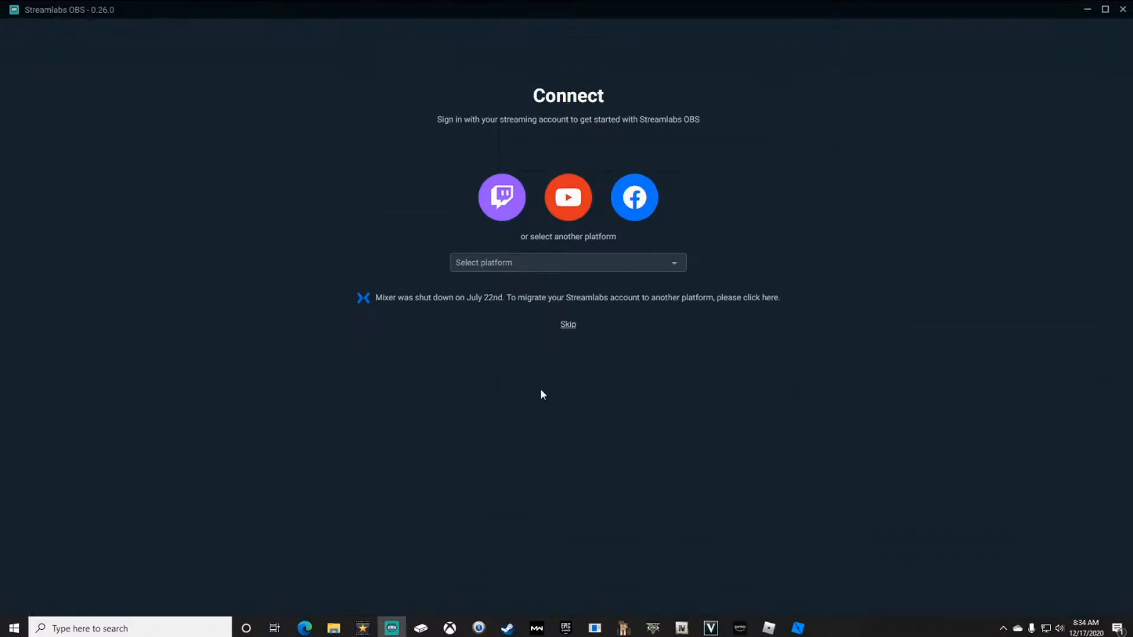
mouse_move(806, 211)
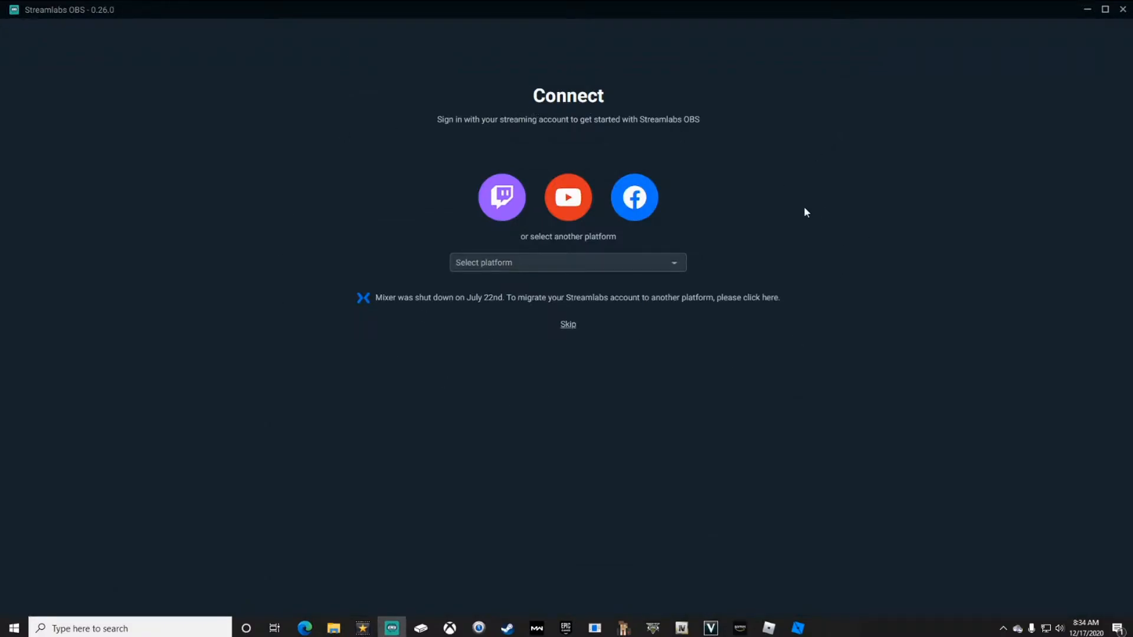
click(568, 324)
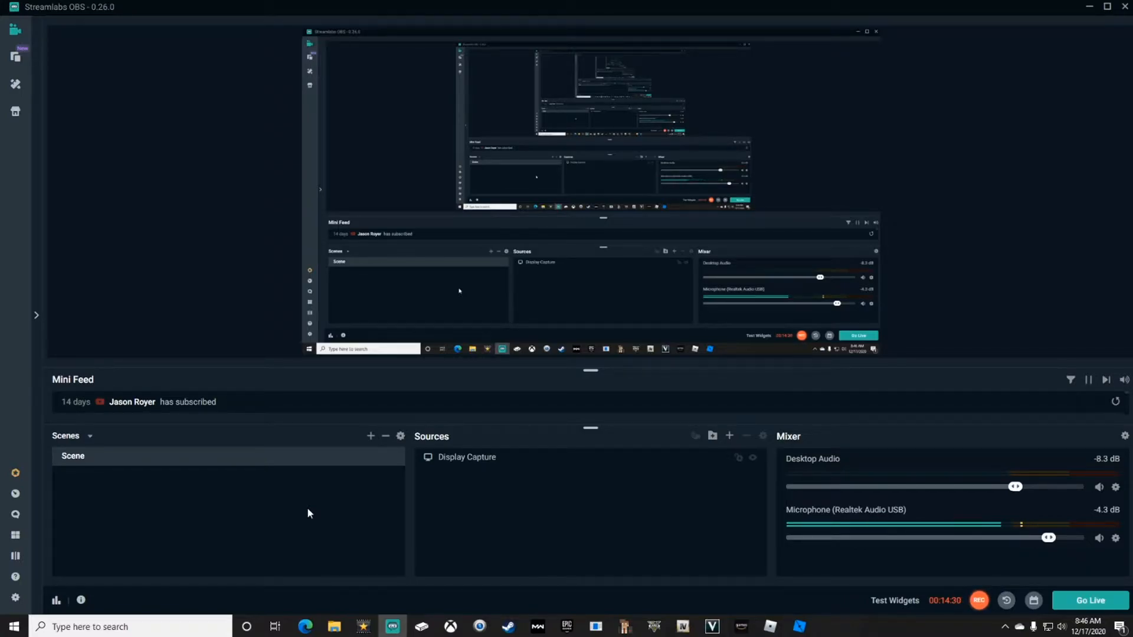
mouse_move(260, 500)
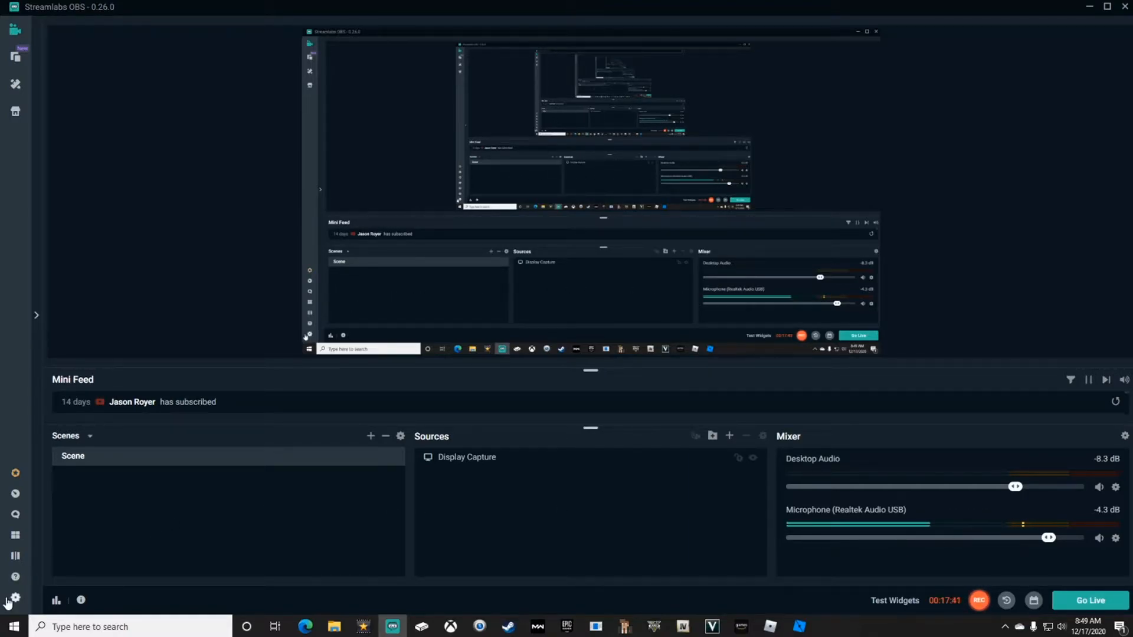
In Settings > Audio, list the devices available for Mic/Auxiliary Device 1.
click(14, 597)
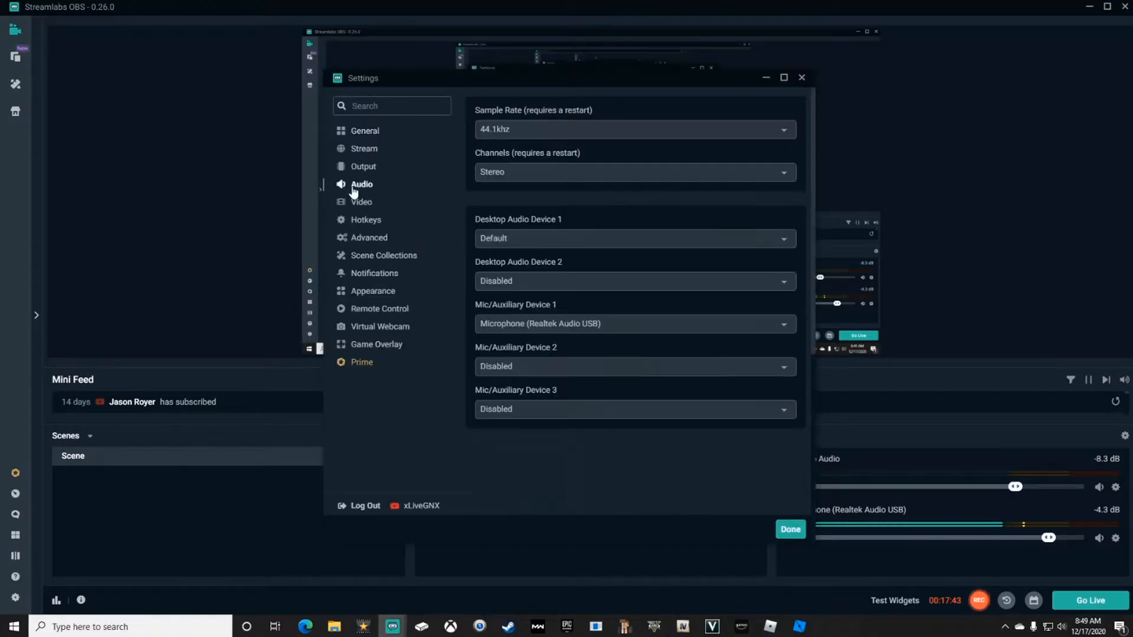
mouse_move(504, 310)
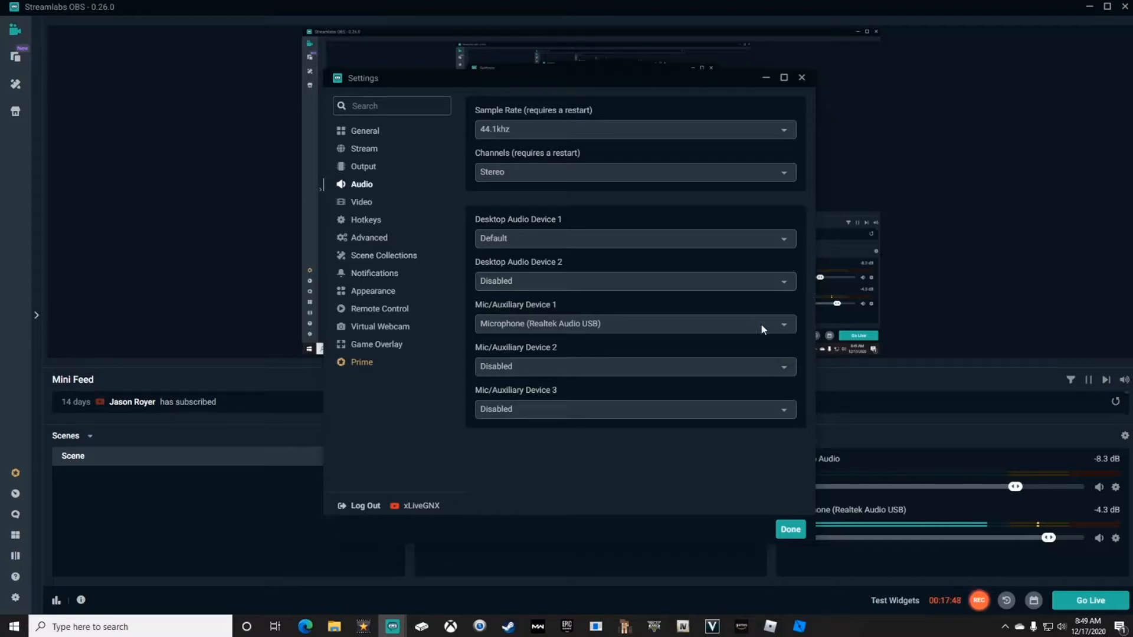
click(783, 323)
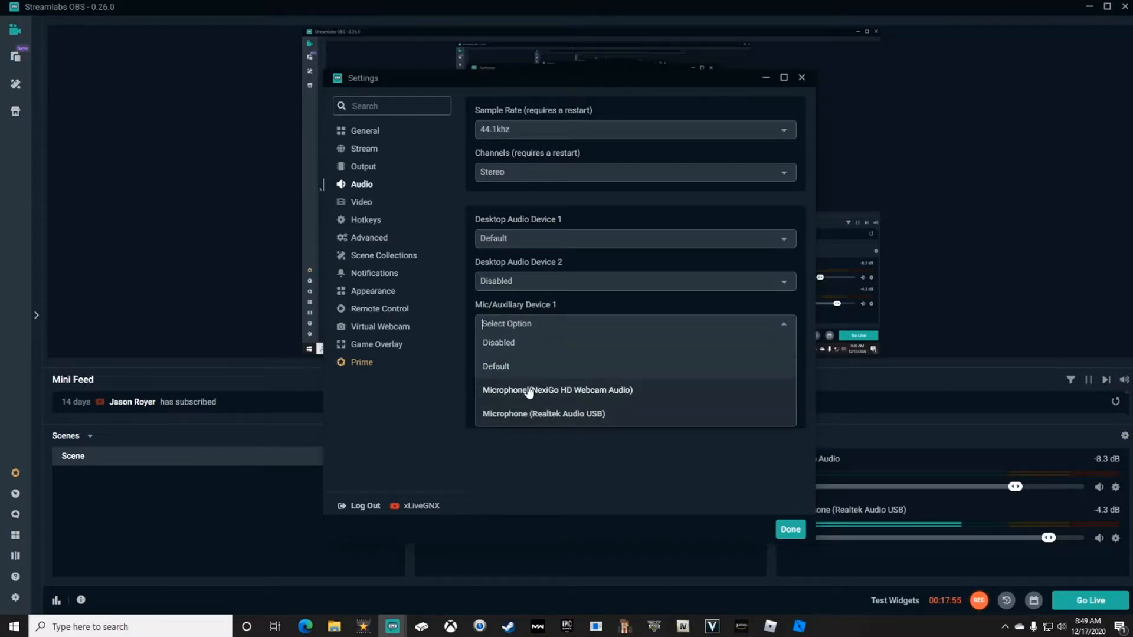
mouse_move(543, 413)
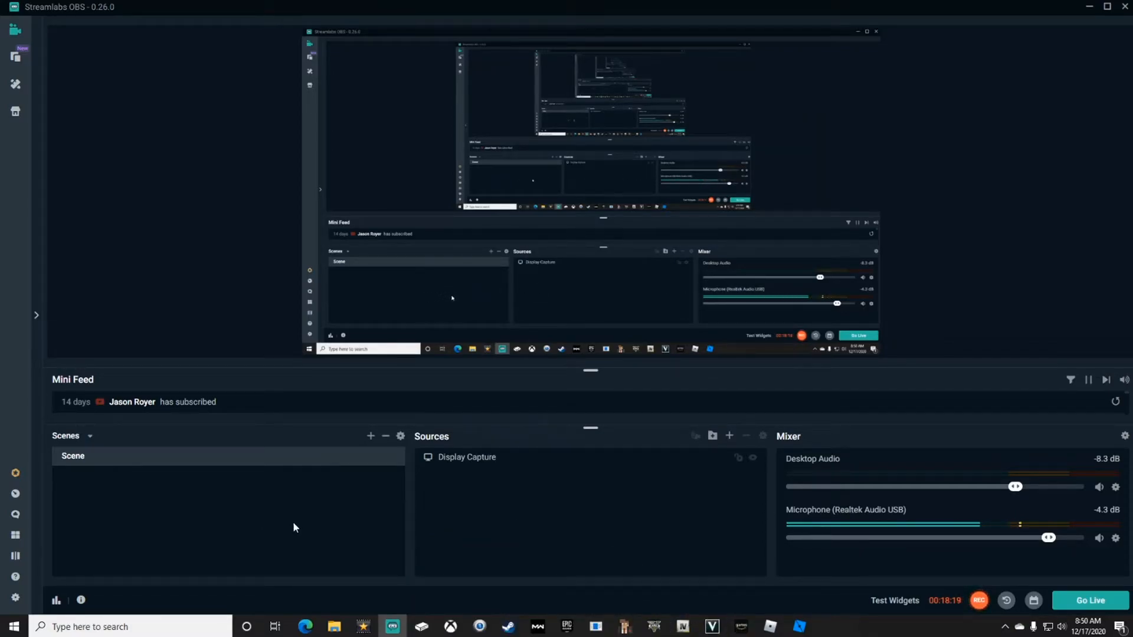
mouse_move(565, 529)
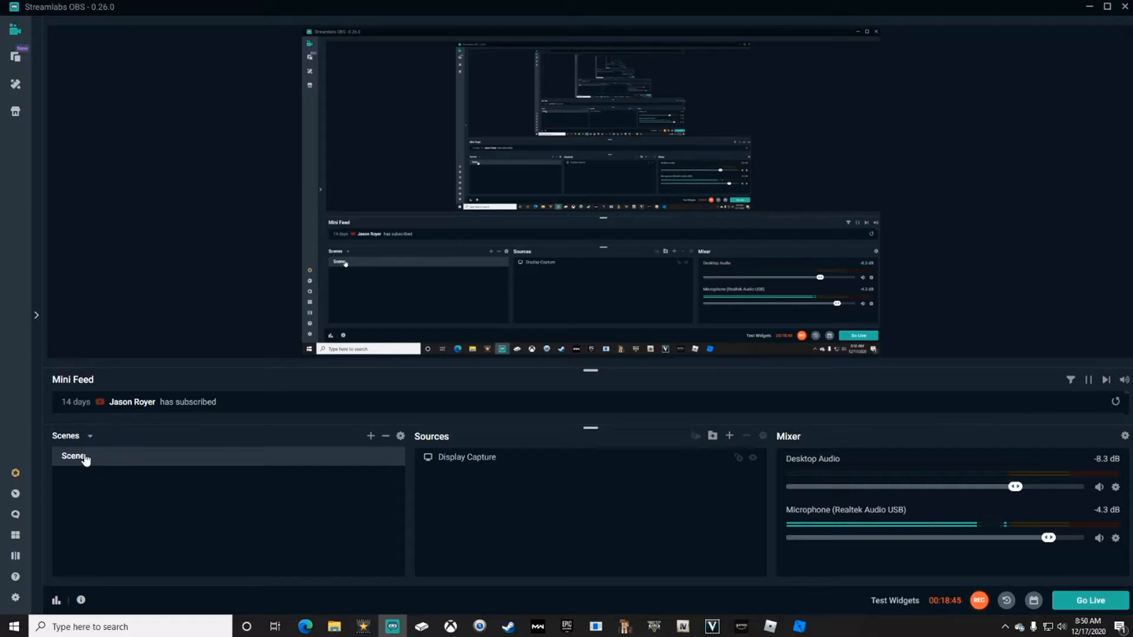
mouse_move(510, 469)
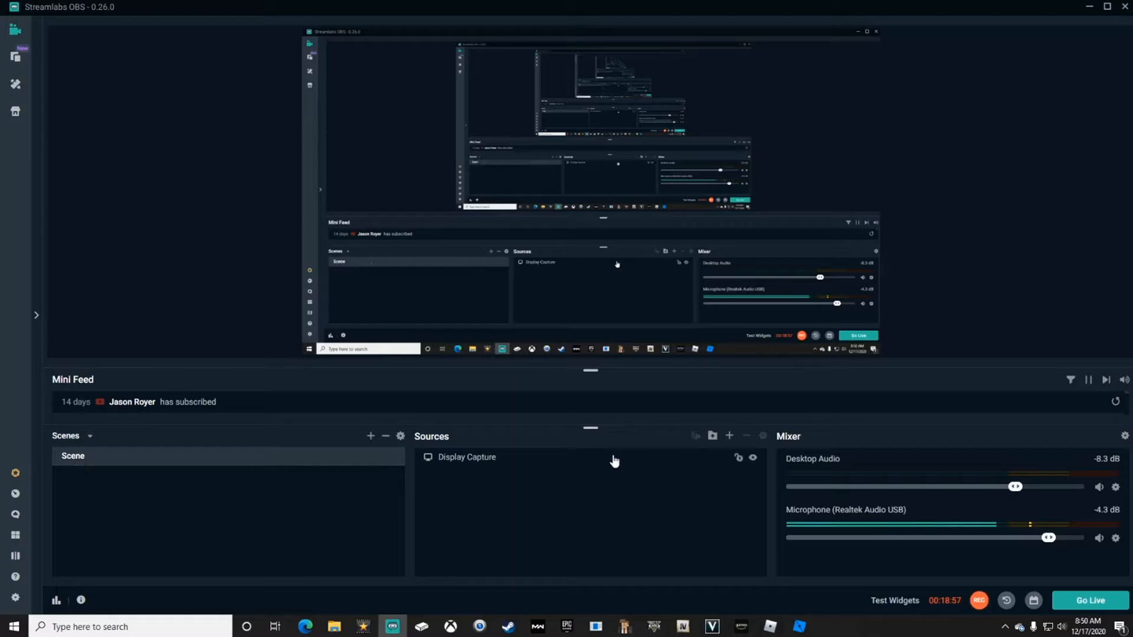
mouse_move(730, 435)
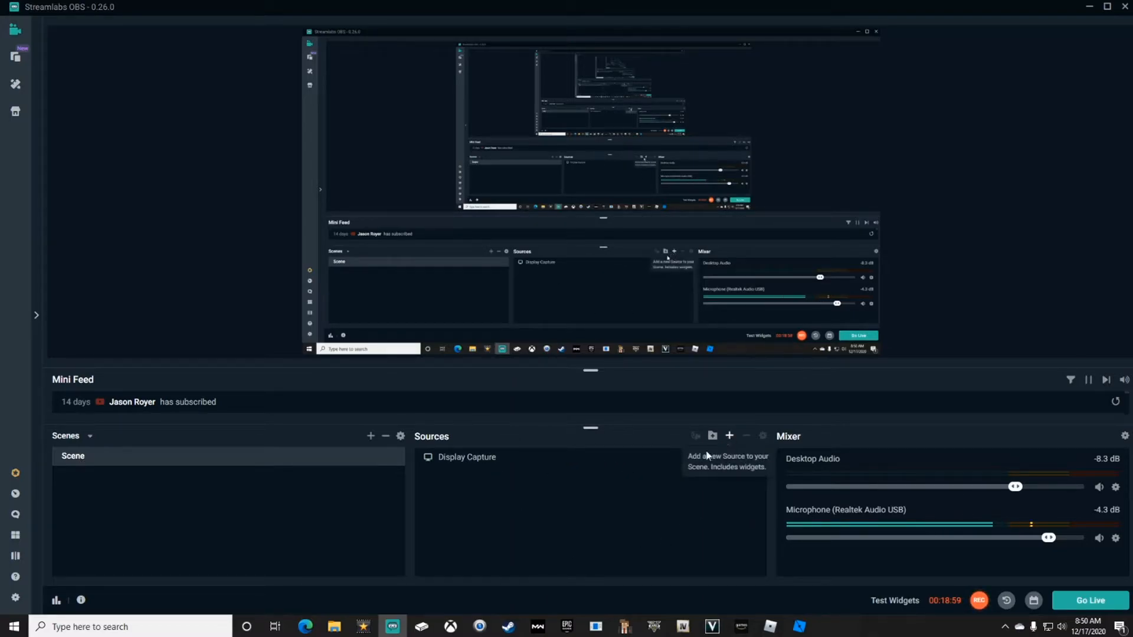
mouse_move(686, 529)
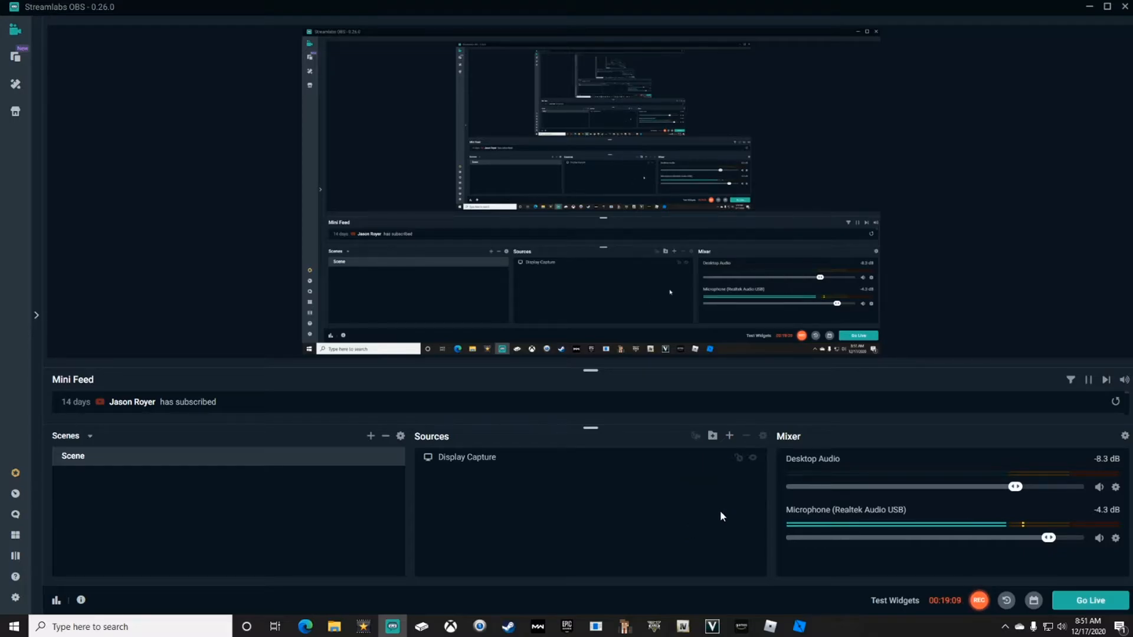
click(729, 436)
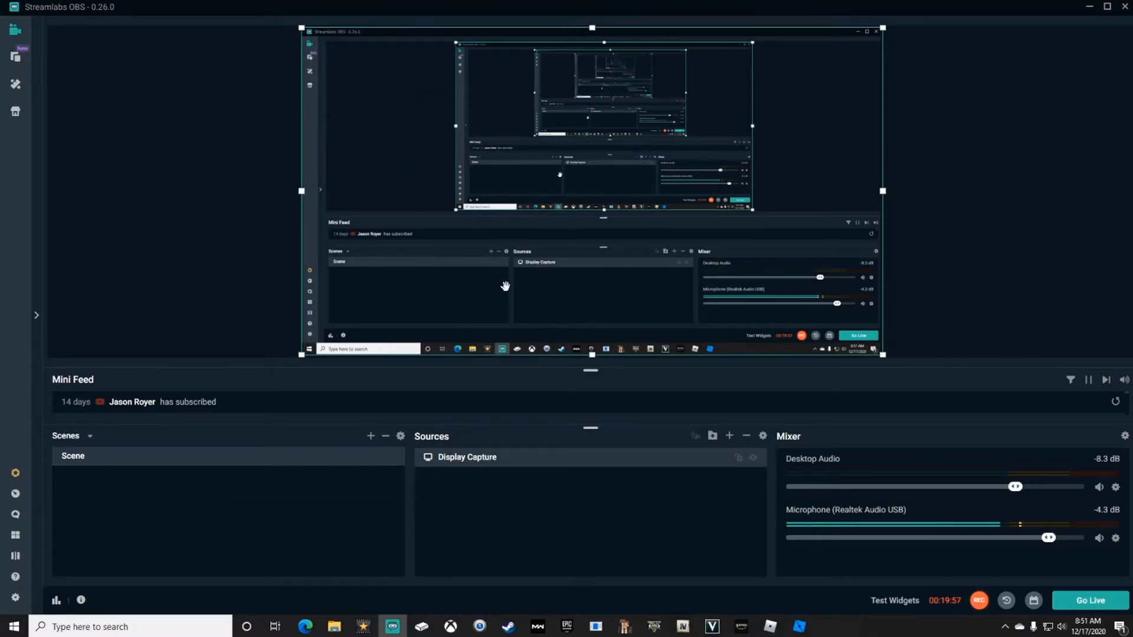
mouse_move(730, 438)
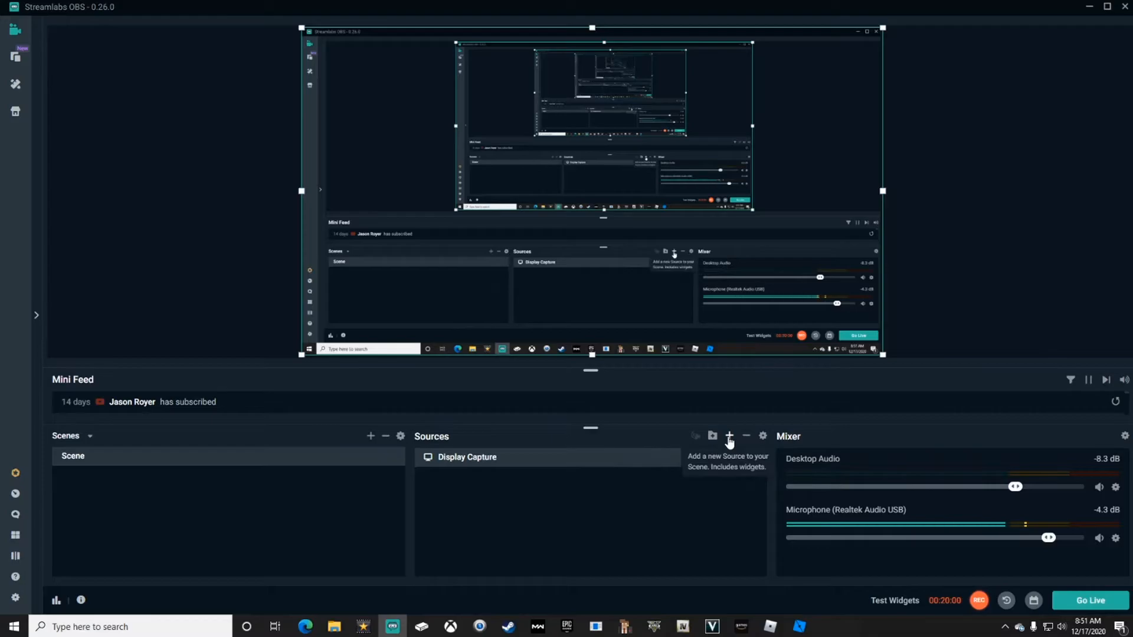
click(729, 437)
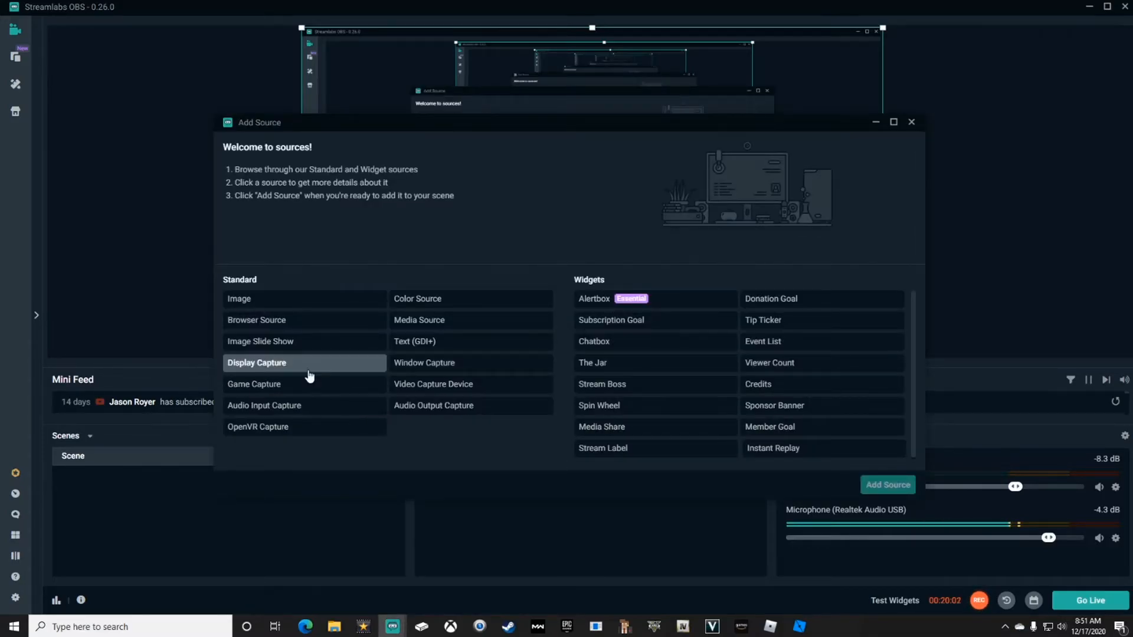
click(256, 362)
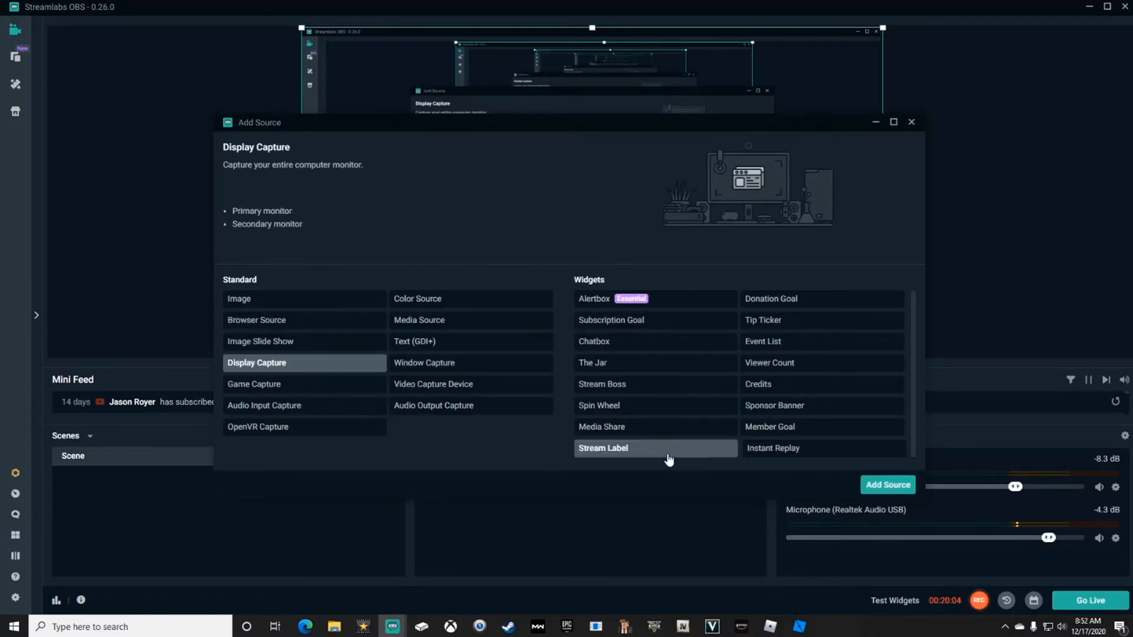
click(886, 485)
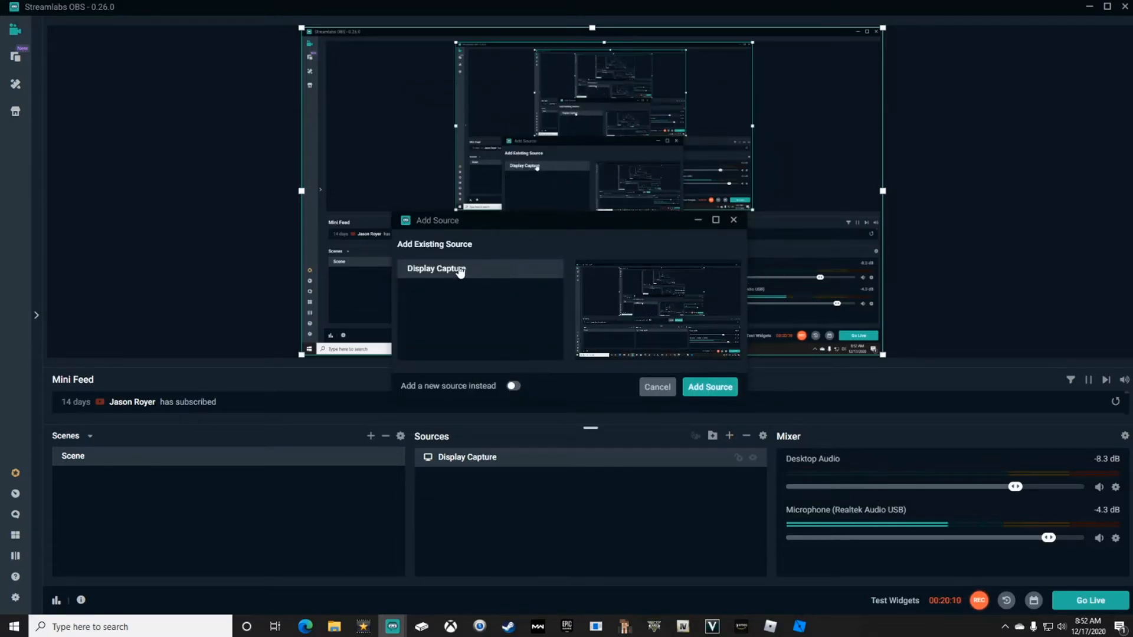
click(655, 387)
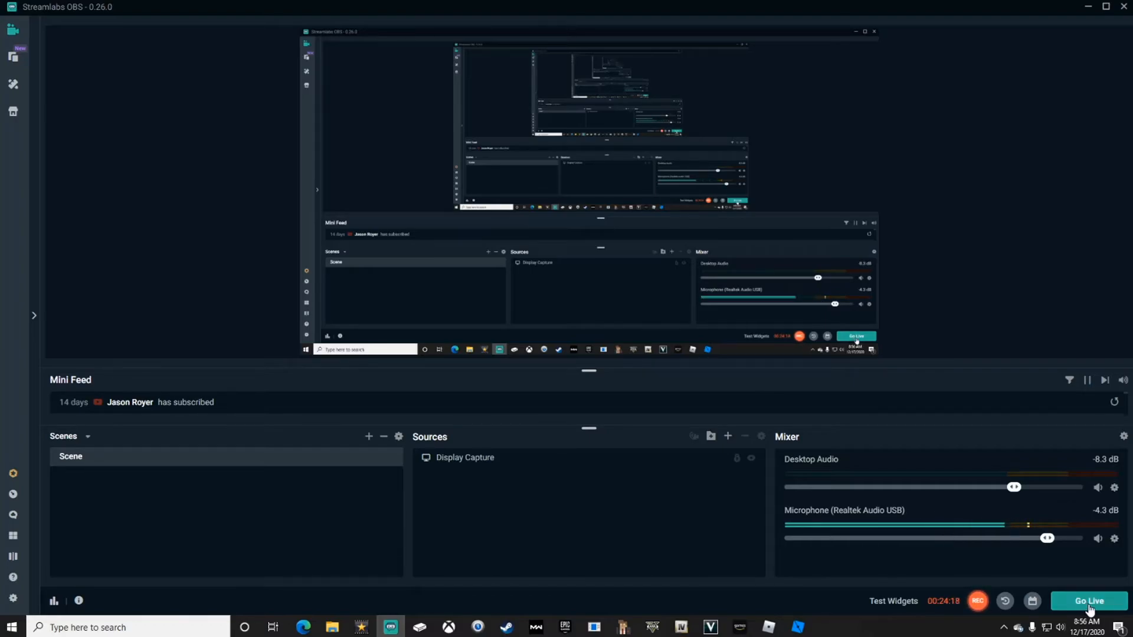
Start the YouTube go-live setup and begin entering the stream title.
click(1088, 601)
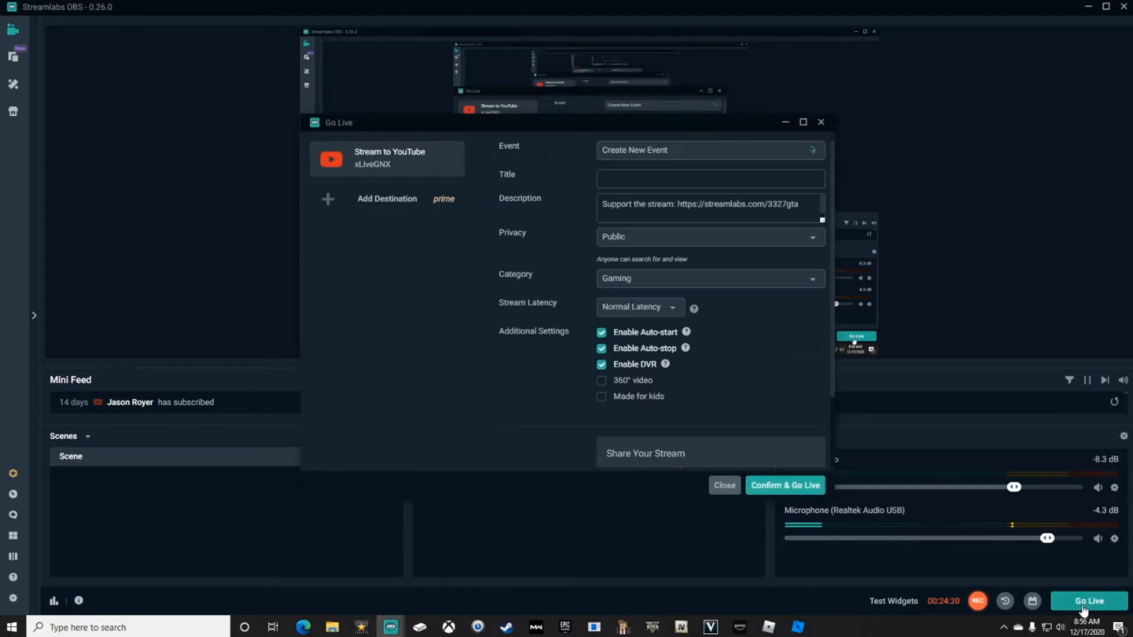
click(709, 178)
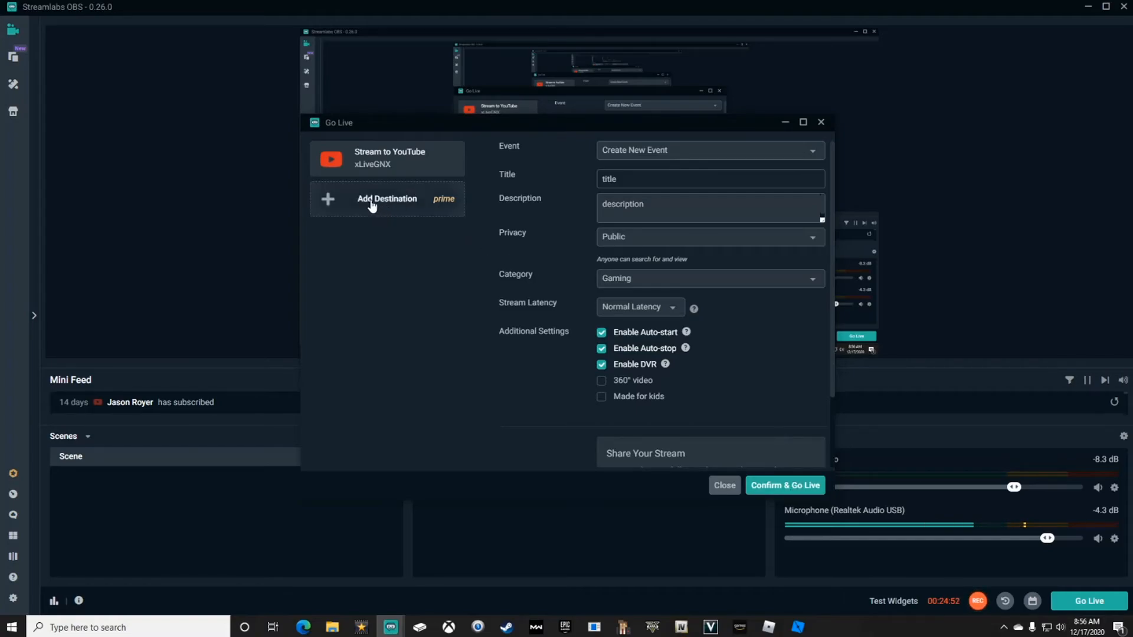
mouse_move(519, 445)
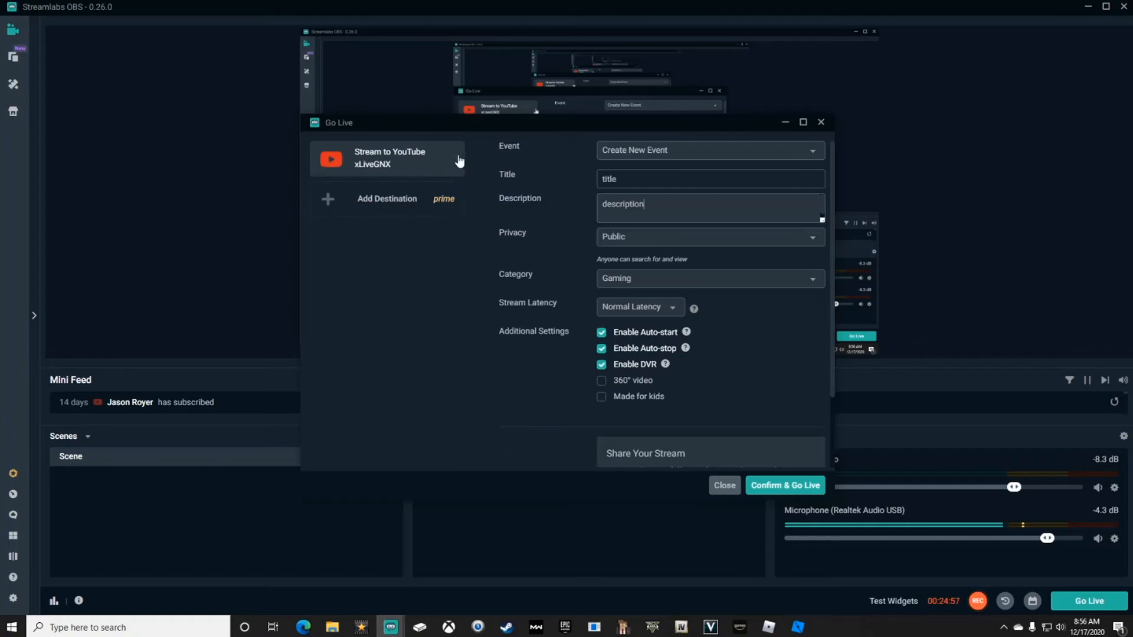
mouse_move(449, 207)
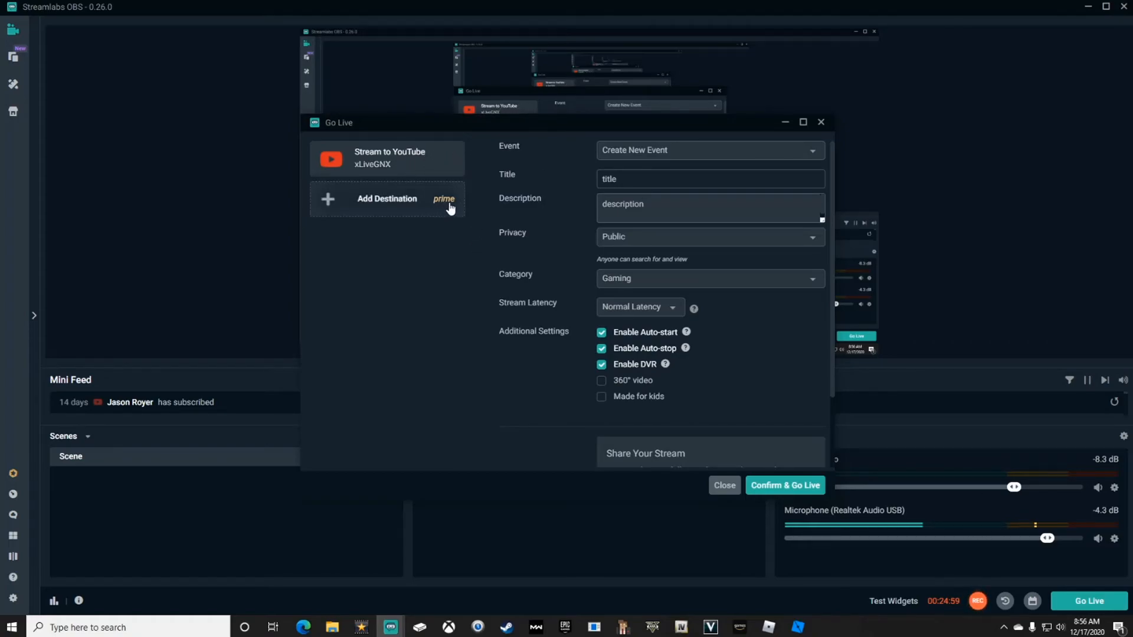
mouse_move(374, 319)
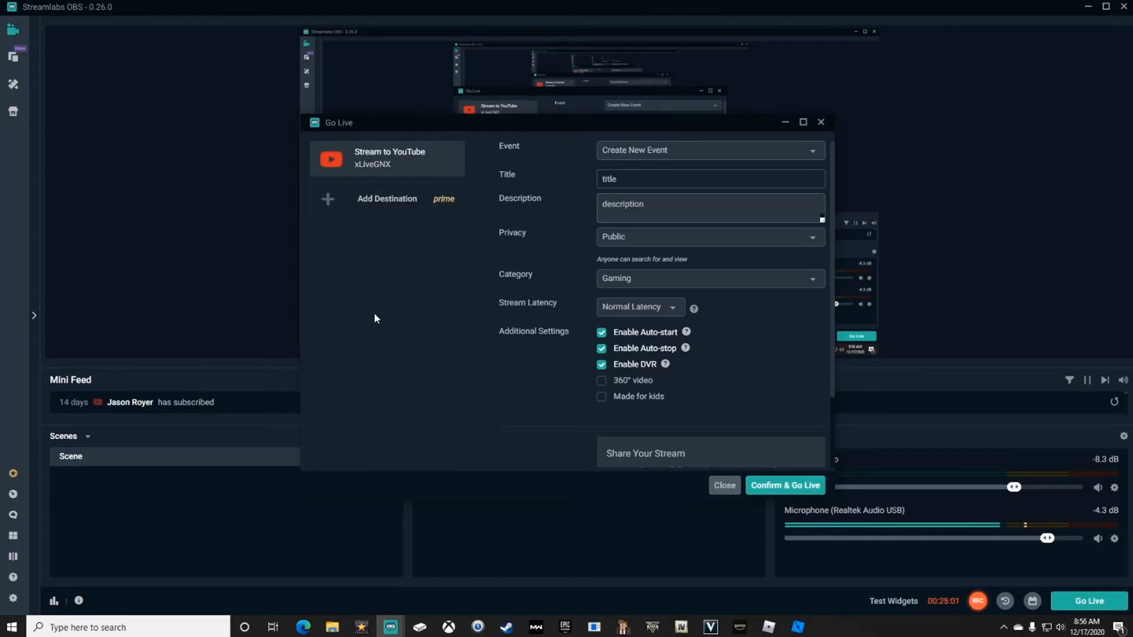
mouse_move(482, 268)
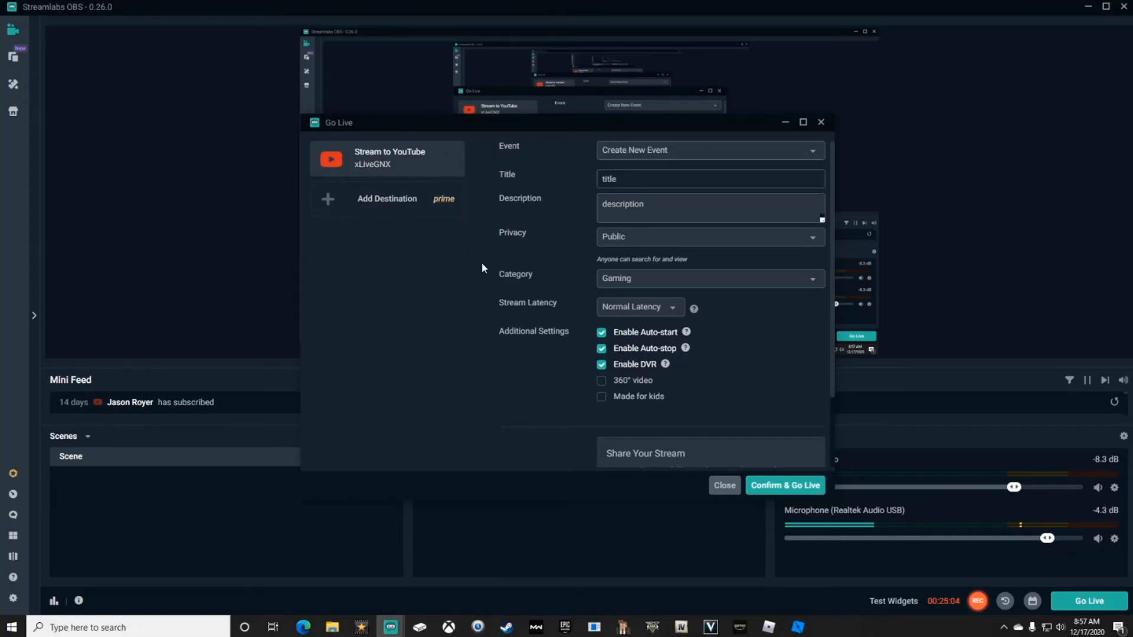